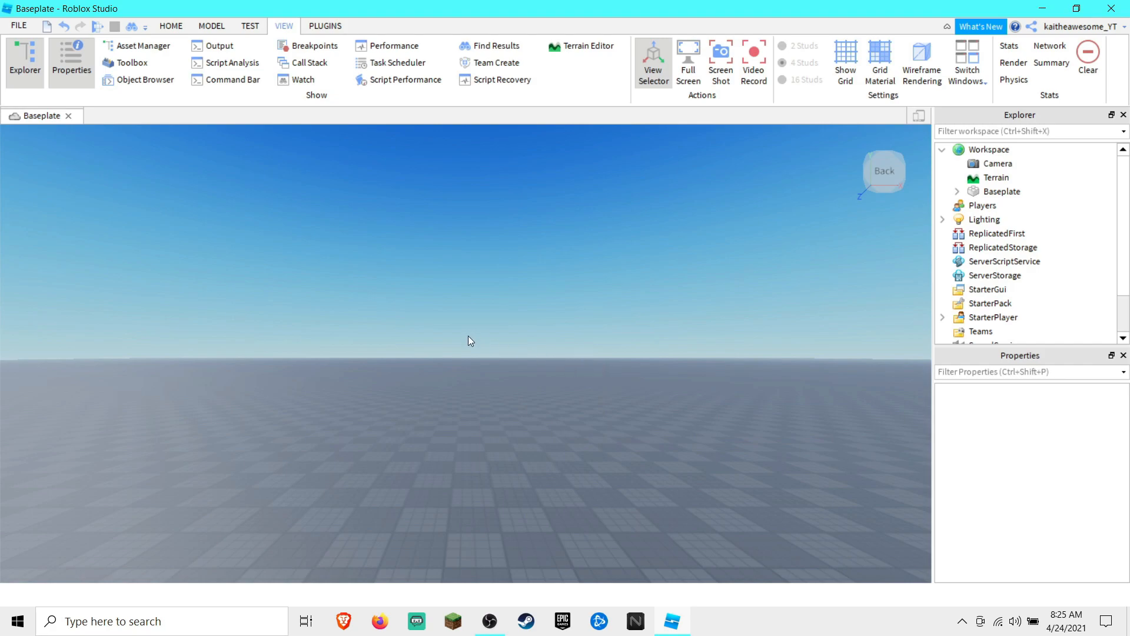
# - Switch the ribbon to the HOME tab to show the building and editing tools
pyautogui.click(171, 26)
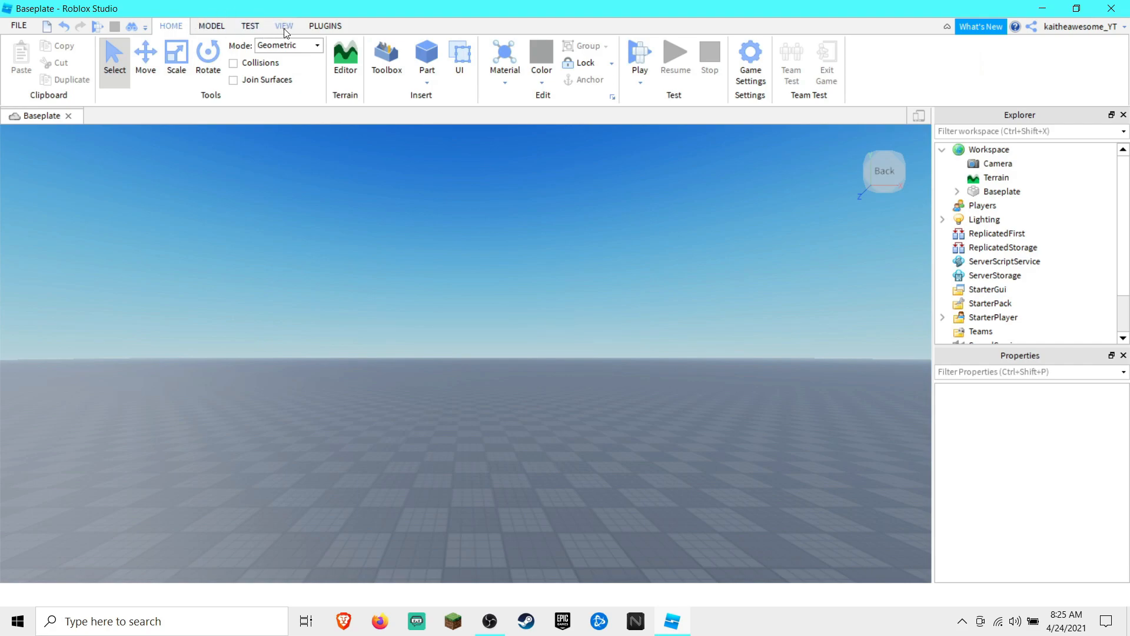
# - Publish the place as 'Team Create' and turn on Team Create collaboration, then return to HOME
pyautogui.click(282, 25)
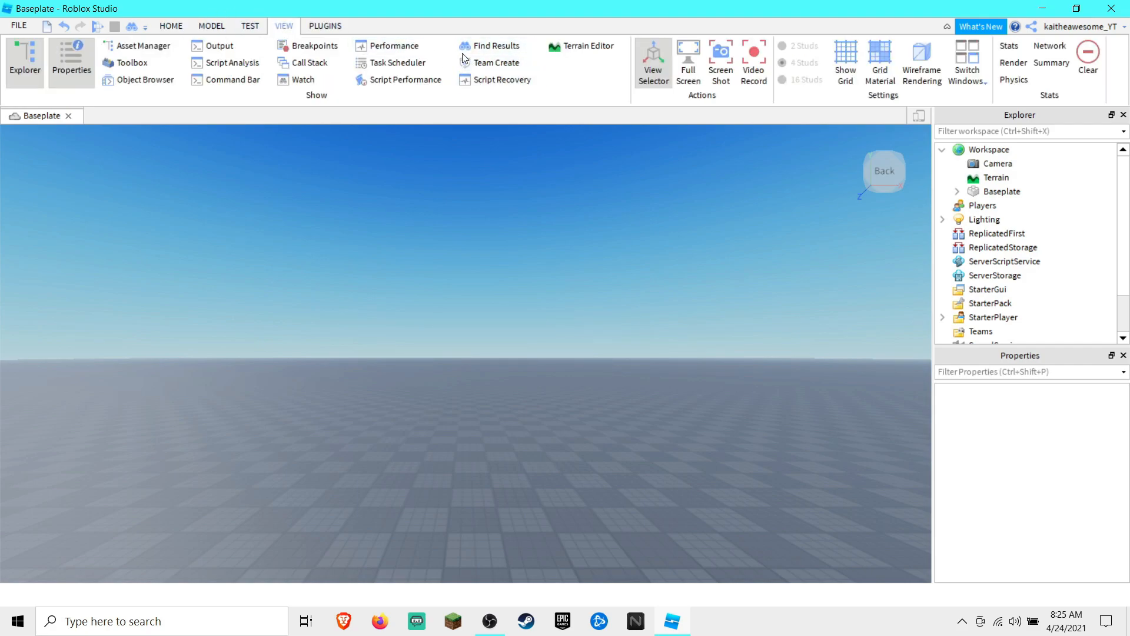
pyautogui.click(497, 63)
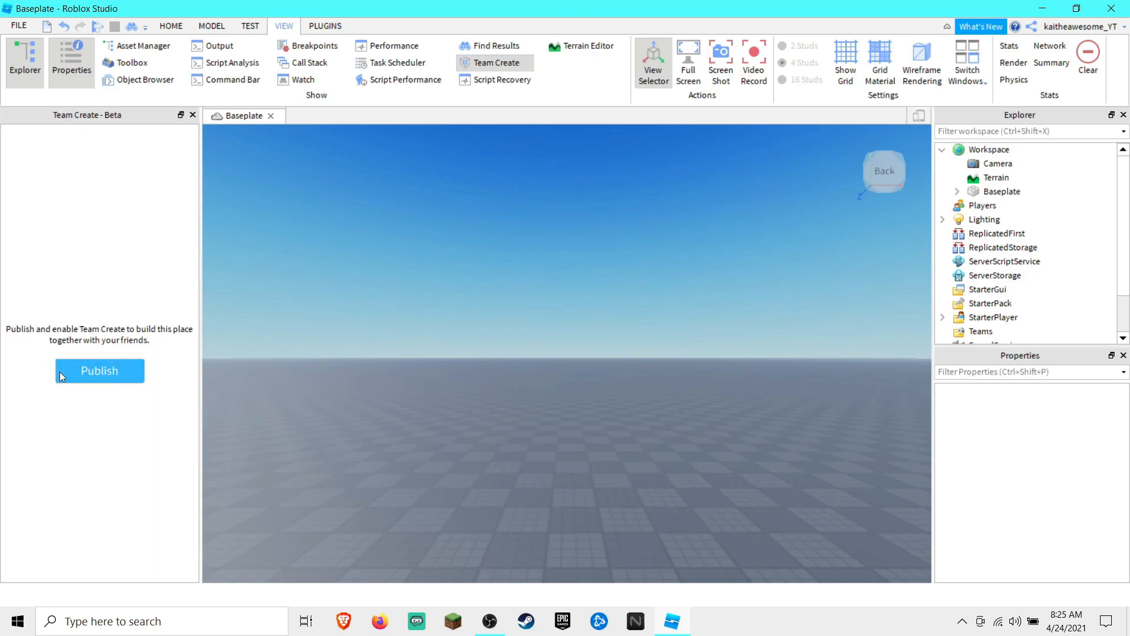
pyautogui.click(98, 370)
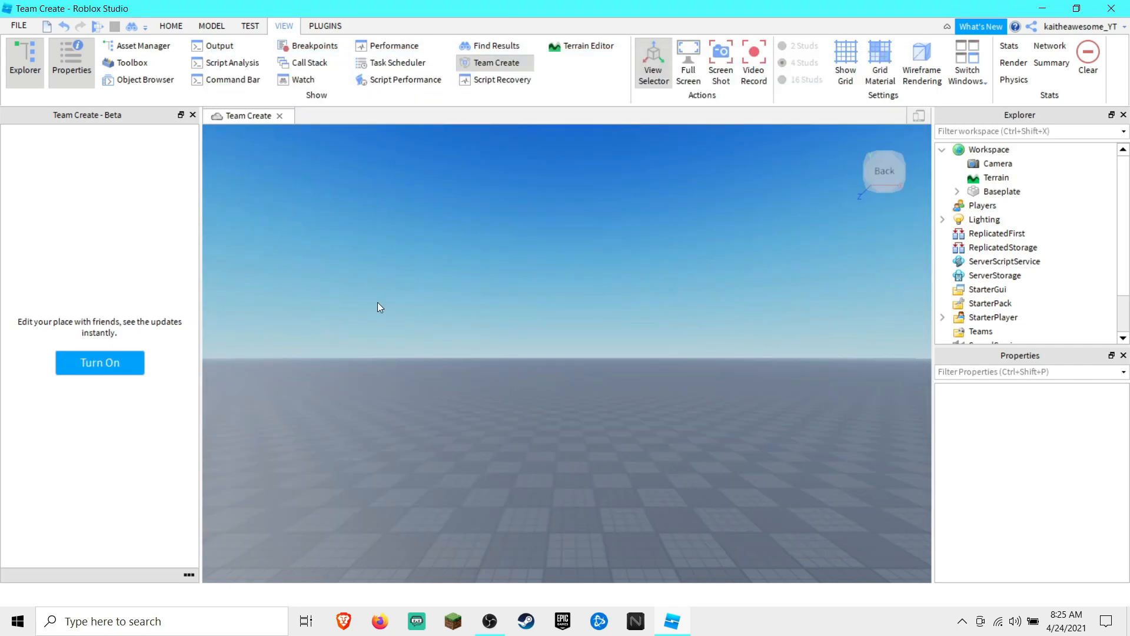
pyautogui.moveTo(445, 463)
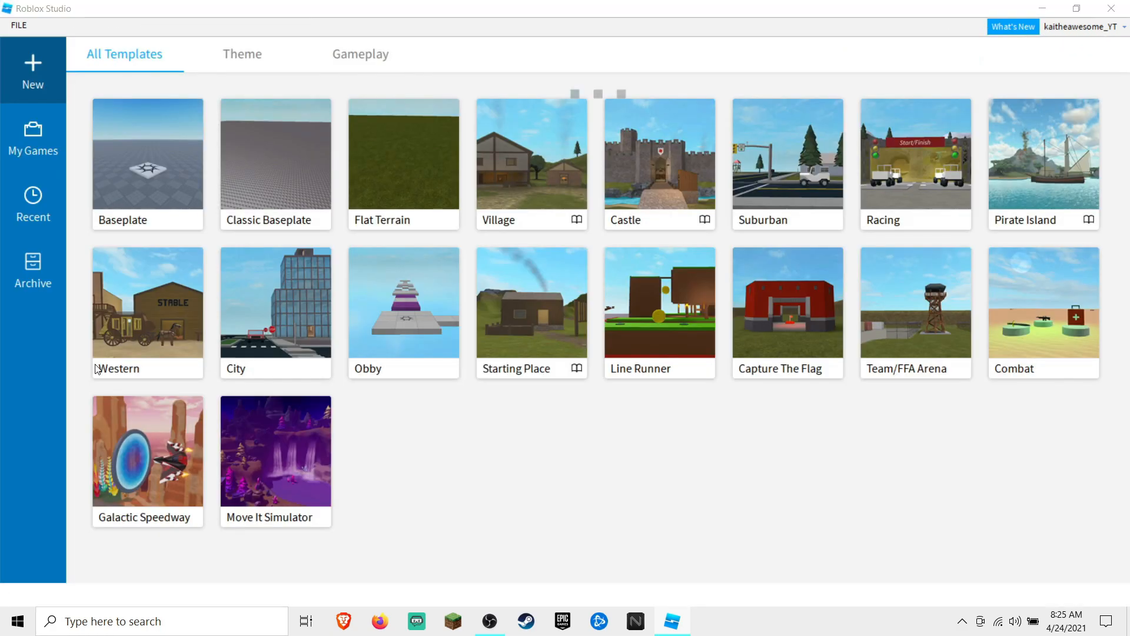
pyautogui.click(531, 303)
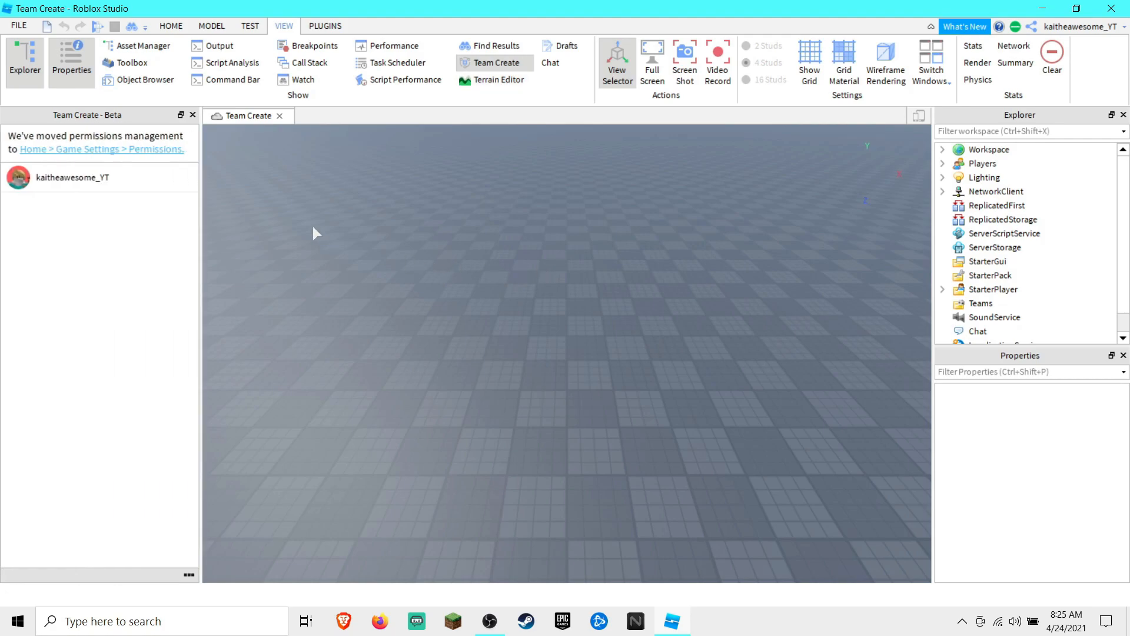
pyautogui.click(171, 26)
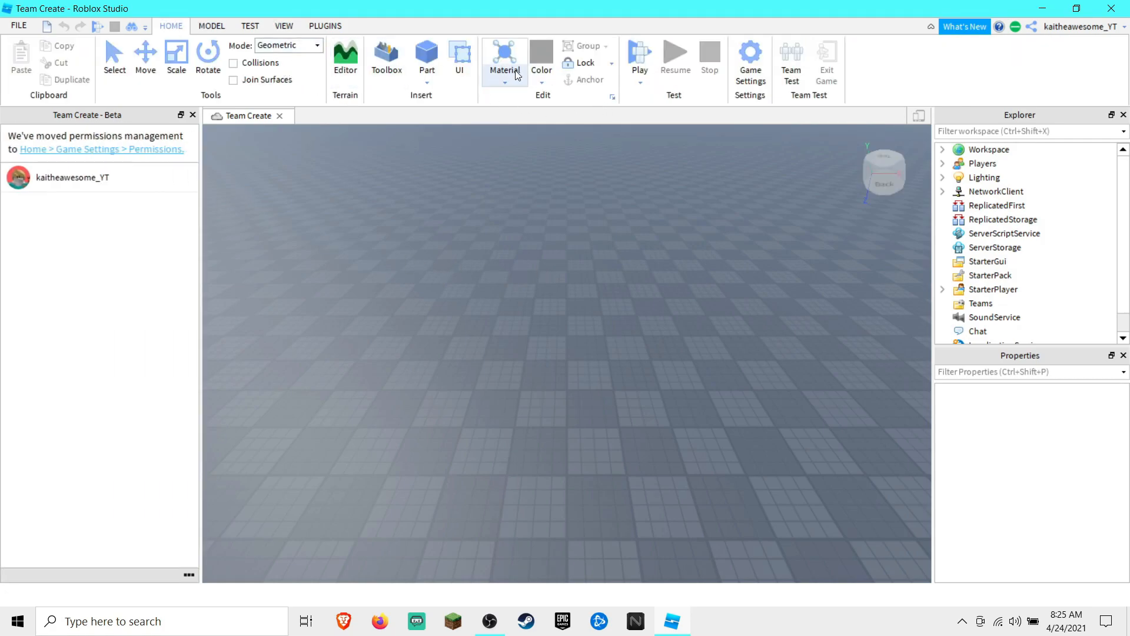
pyautogui.click(749, 57)
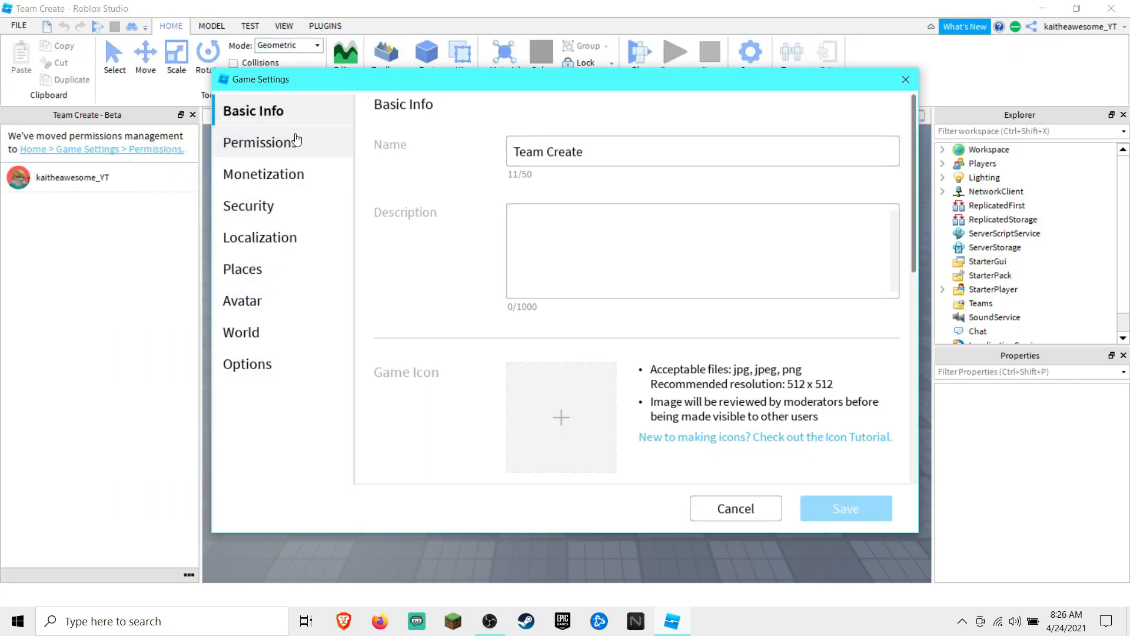
pyautogui.click(262, 142)
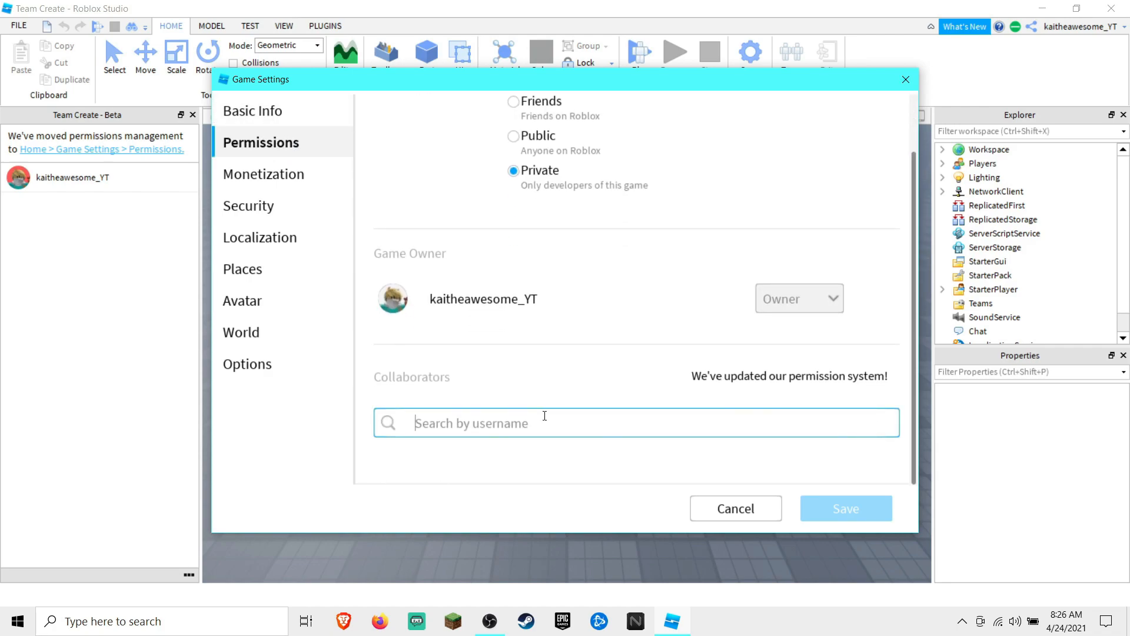
pyautogui.write('Joshy144Playz')
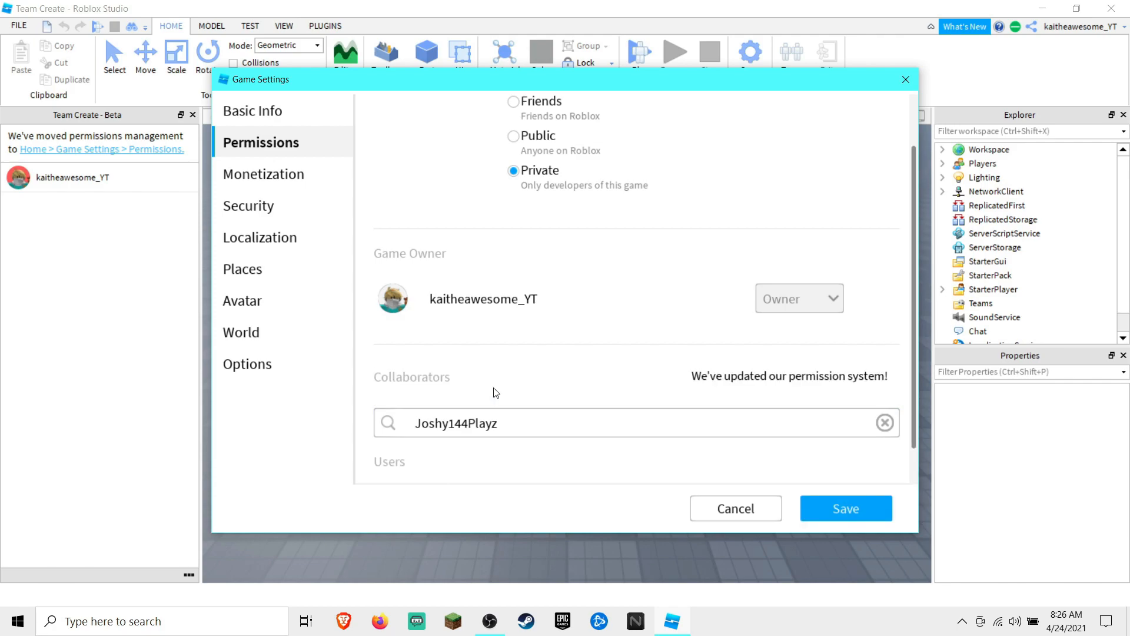
pyautogui.scroll(-3)
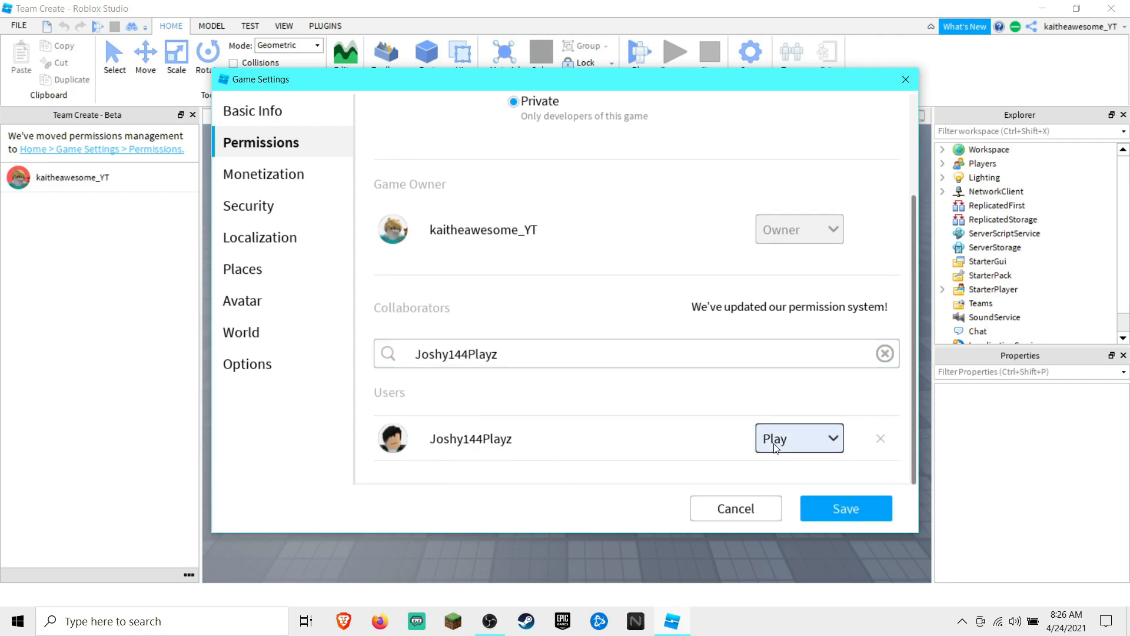
pyautogui.click(799, 438)
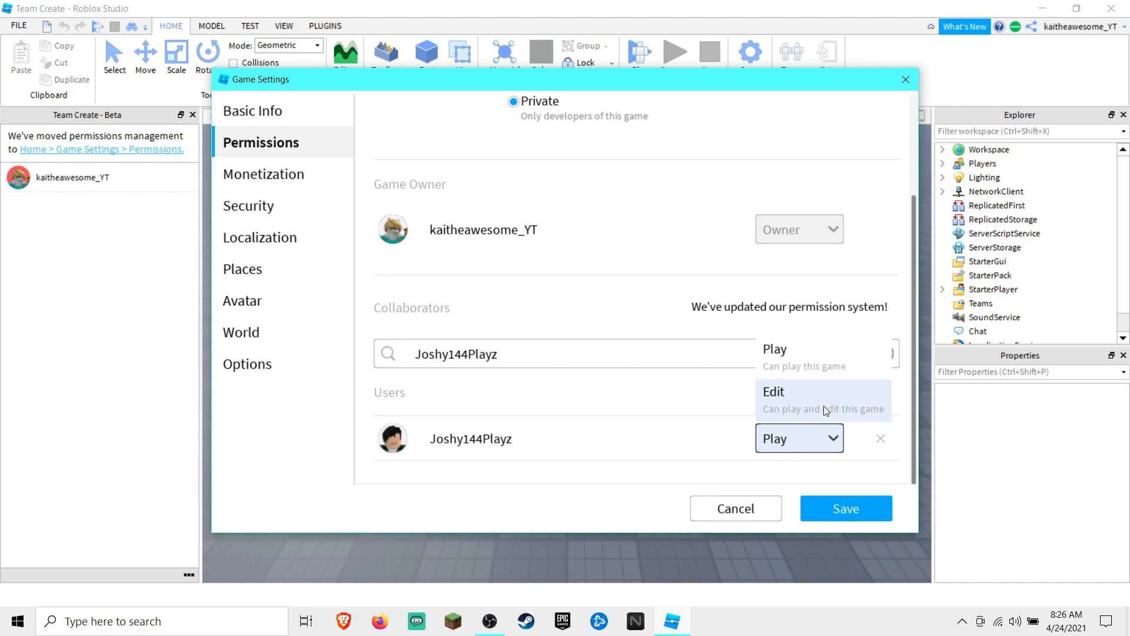
pyautogui.moveTo(800, 414)
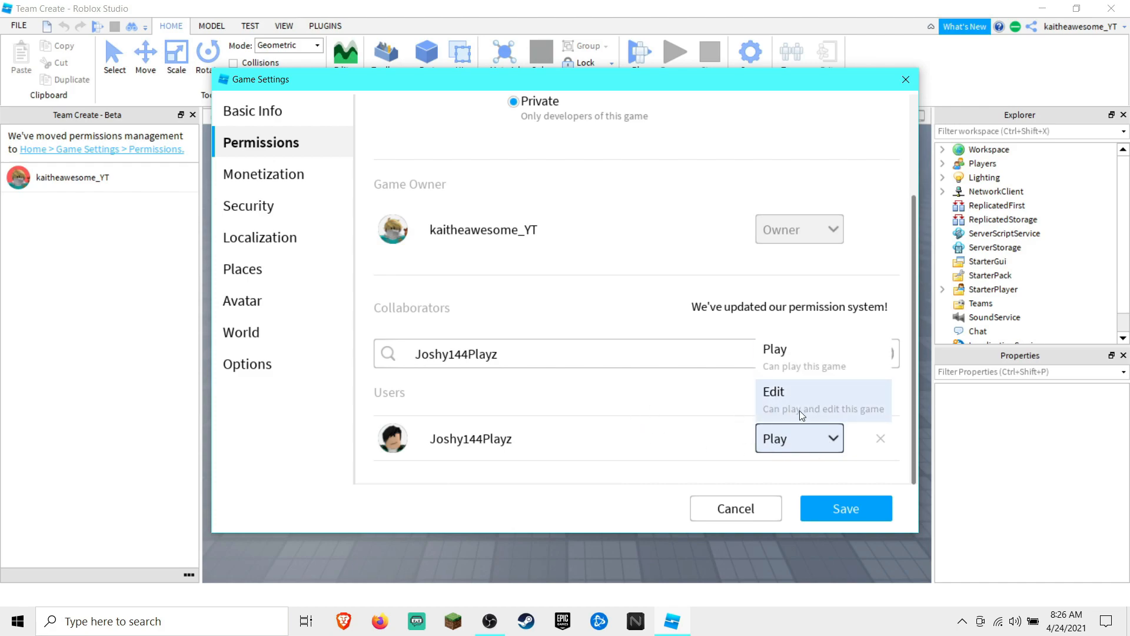
pyautogui.click(774, 400)
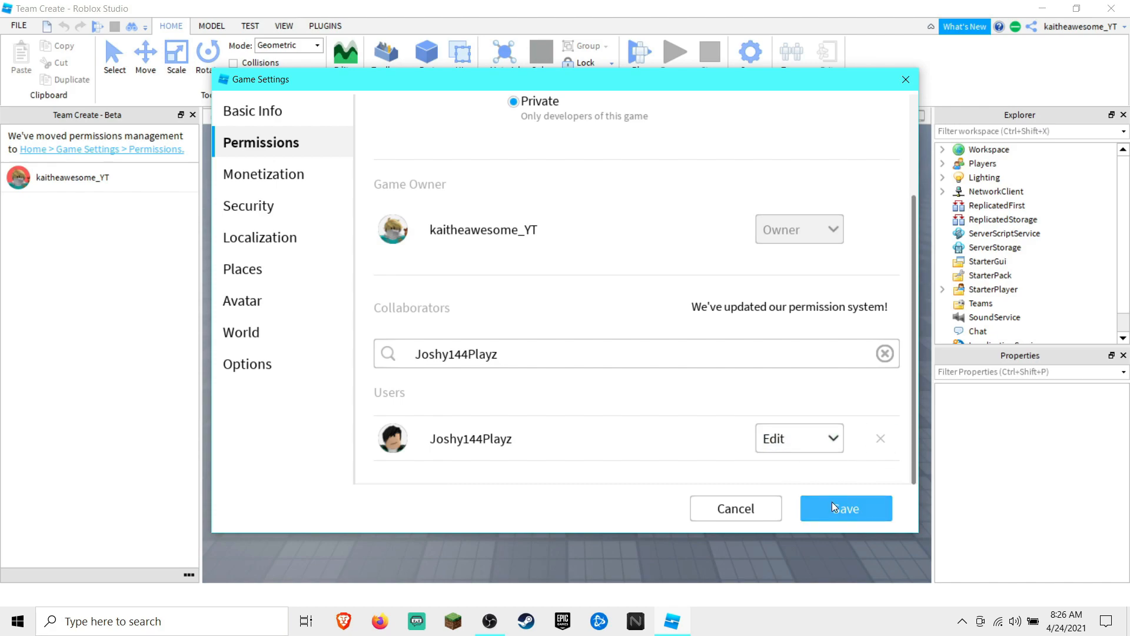
pyautogui.click(845, 508)
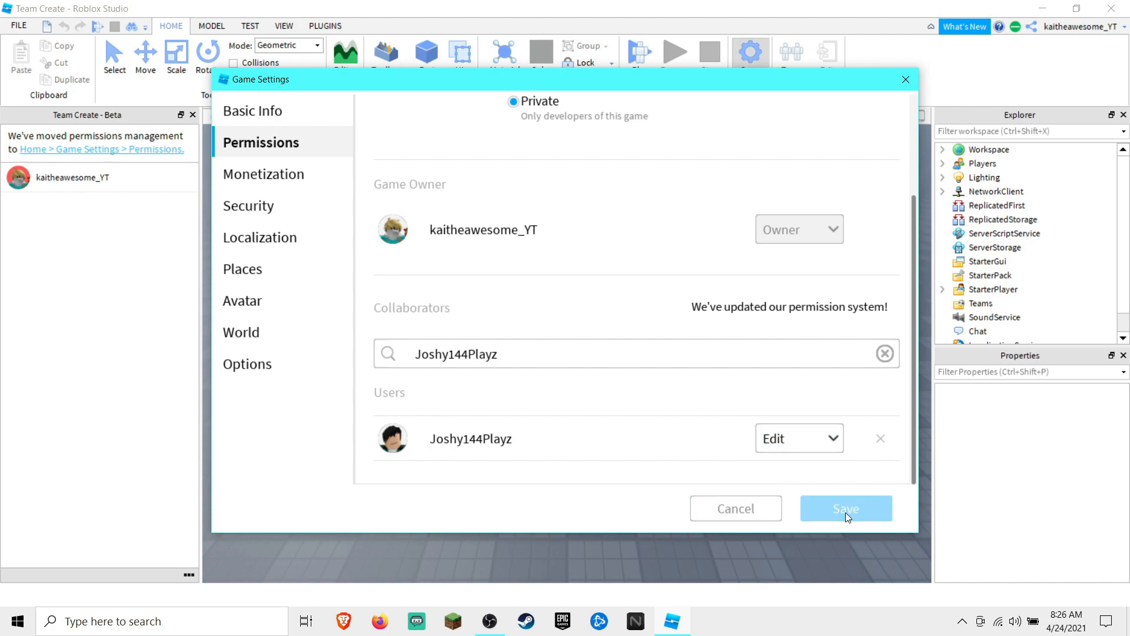
pyautogui.click(845, 508)
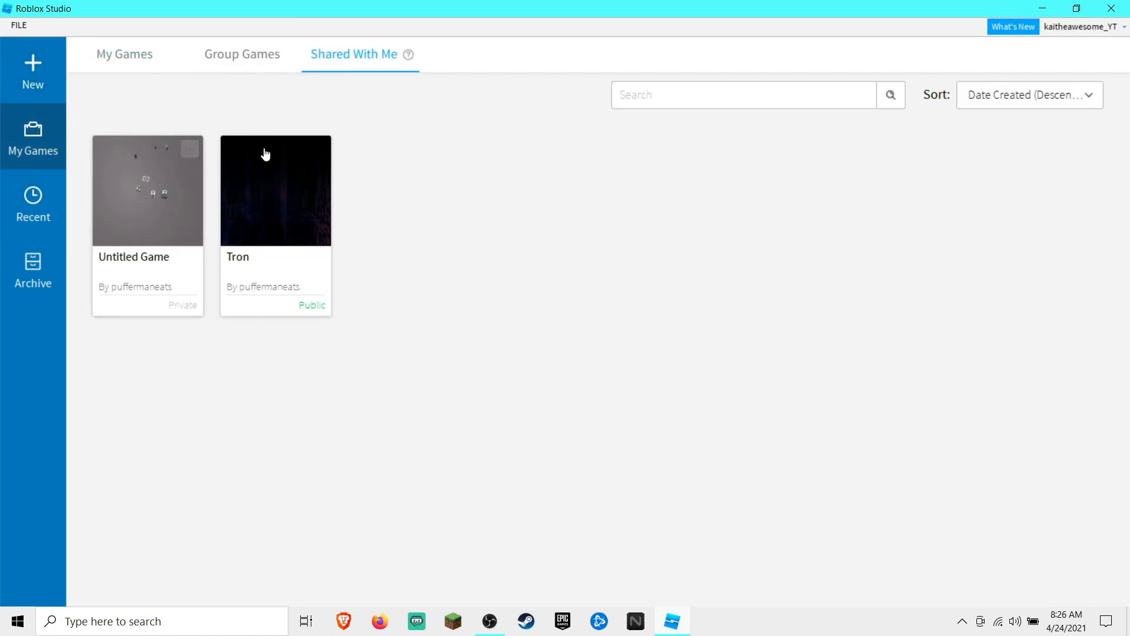
pyautogui.moveTo(436, 74)
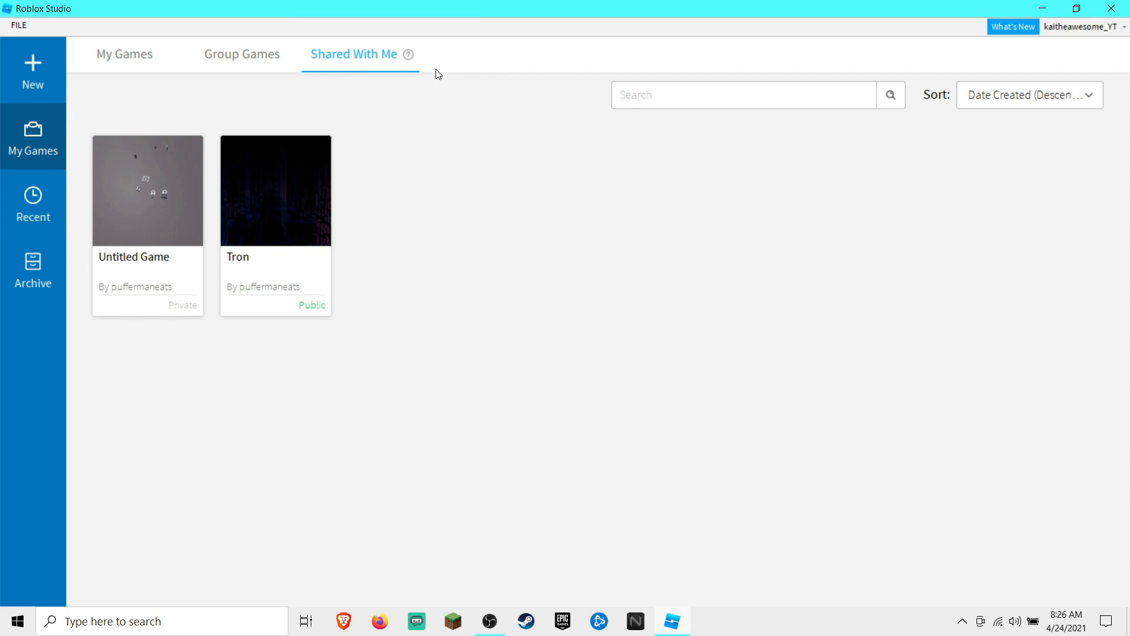
pyautogui.moveTo(533, 272)
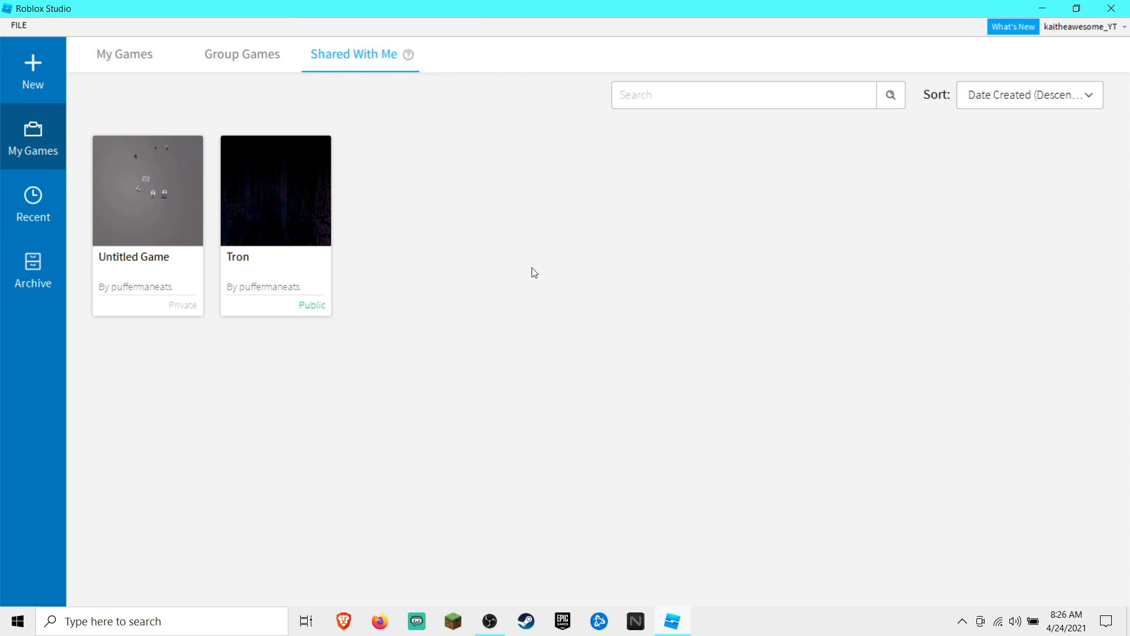
# - Show the new-place template gallery from the start page sidebar
pyautogui.click(32, 70)
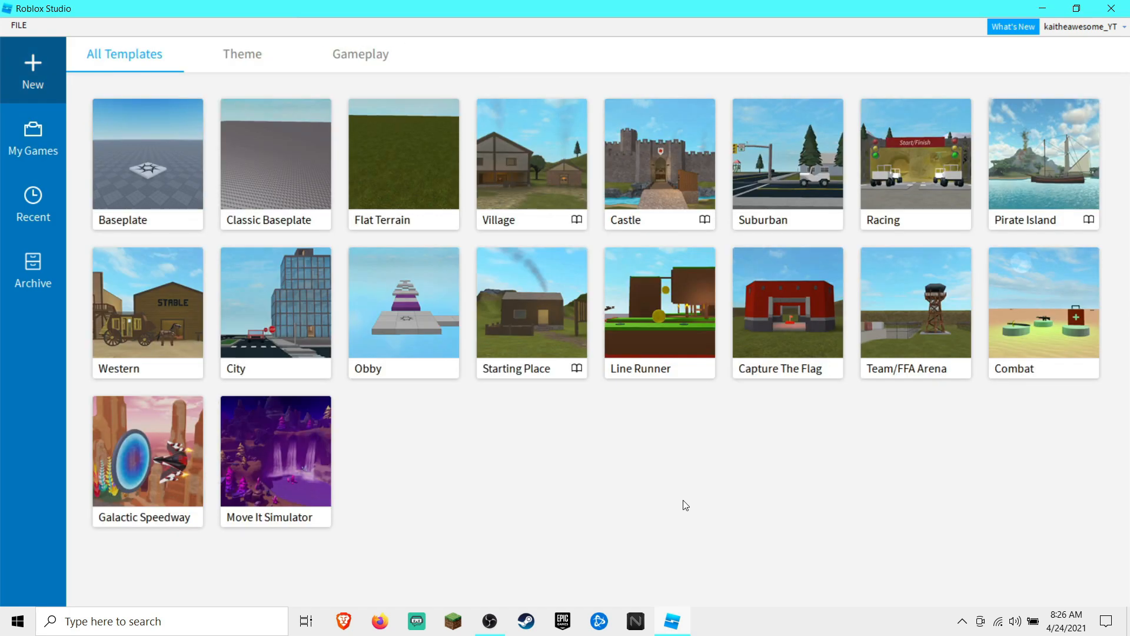